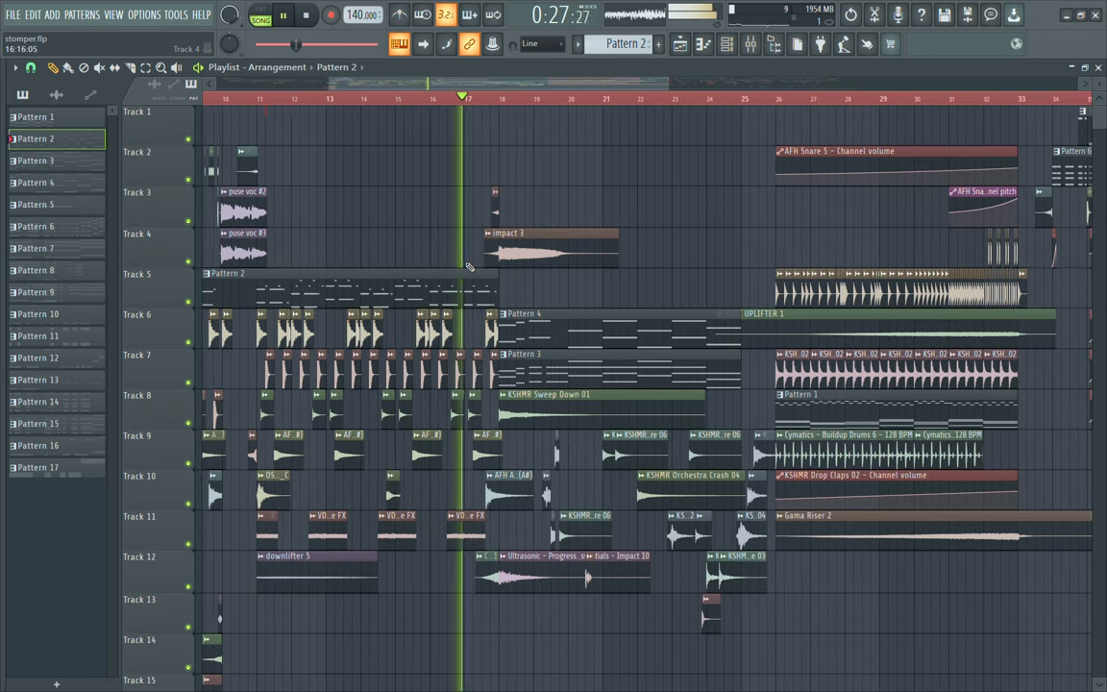
Step: Show the FLEX synth's window and preset library while the arrangement keeps playing
scroll(down, 3)
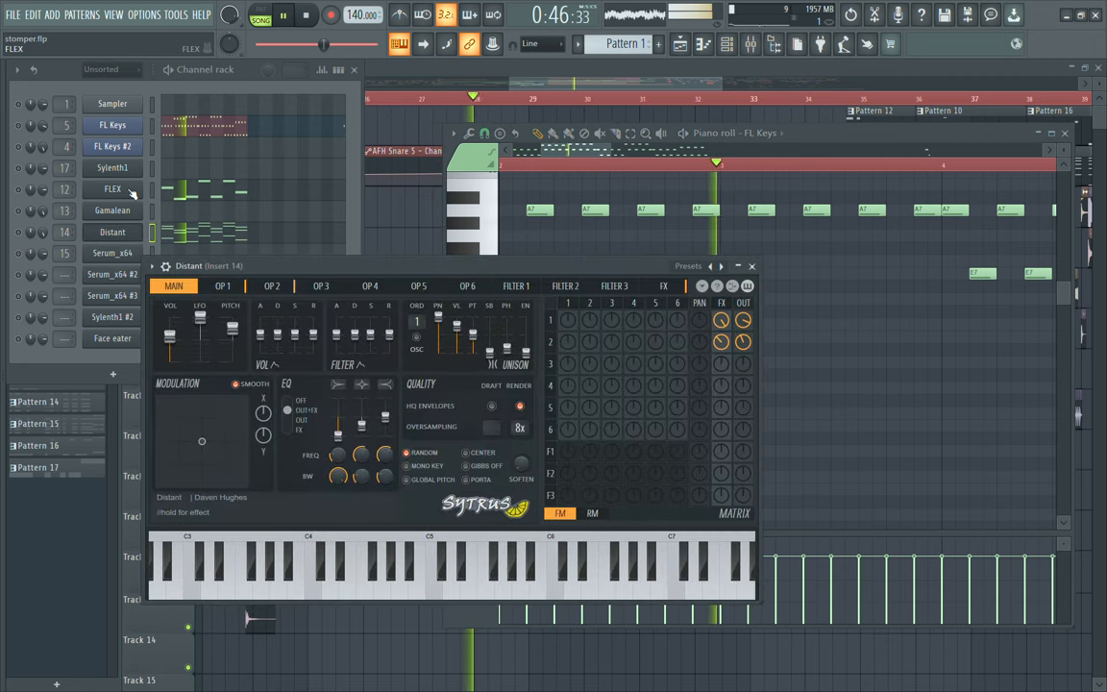
click(112, 188)
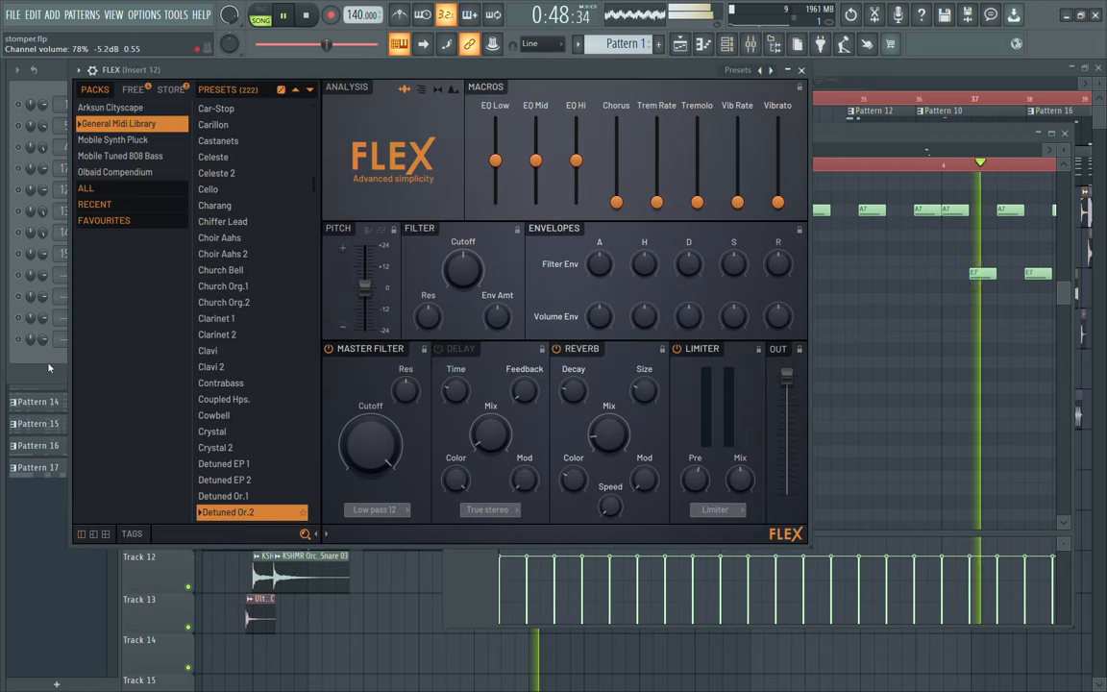